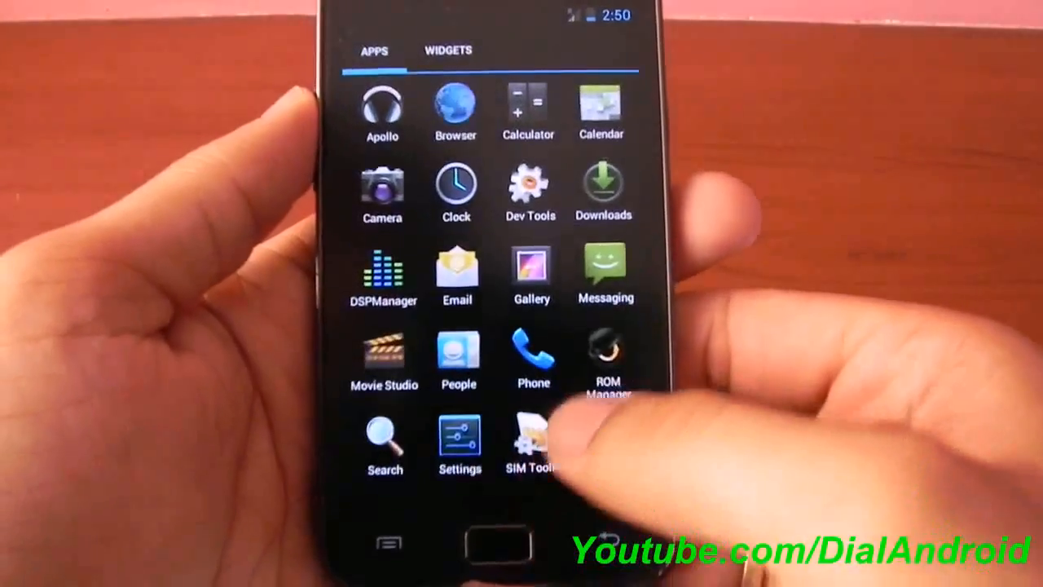
Tap in the app drawer to show the 'Choose some apps' first-run touch-and-hold tip
{"action": "left_click", "coordinate": [456, 184]}
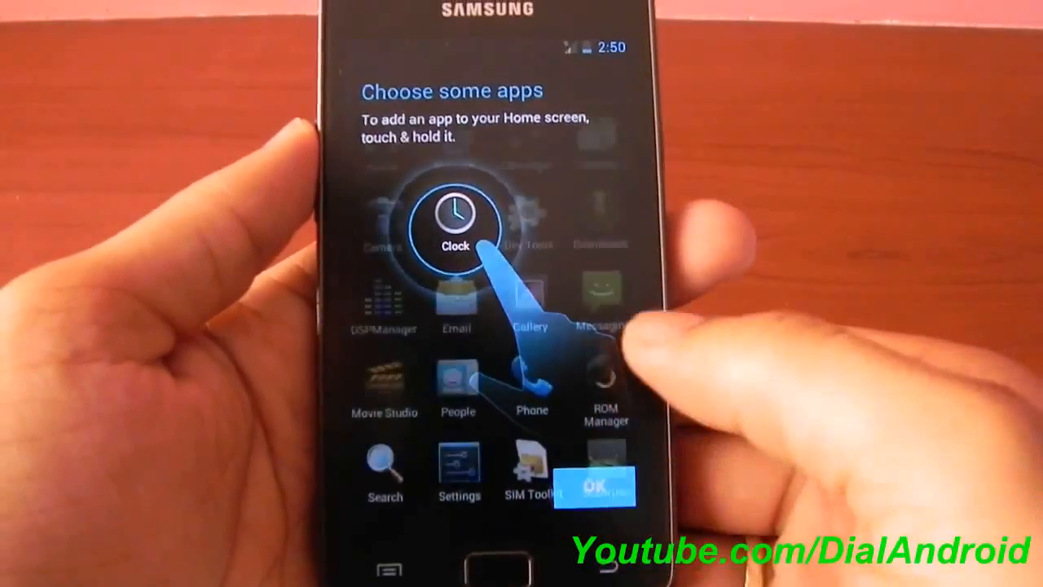